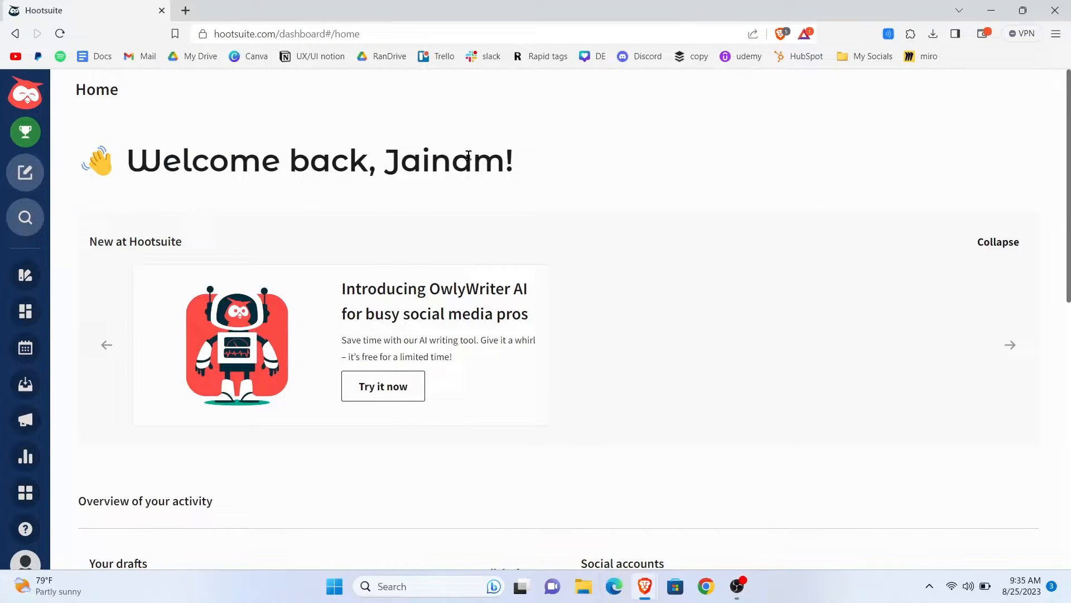
mouse_move(287, 357)
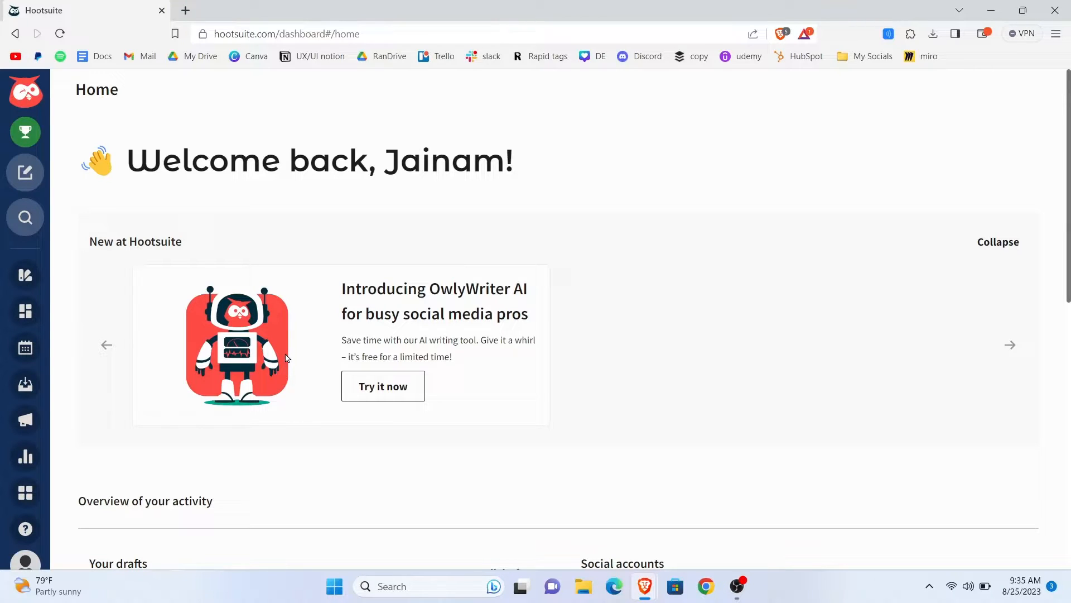
mouse_move(559, 110)
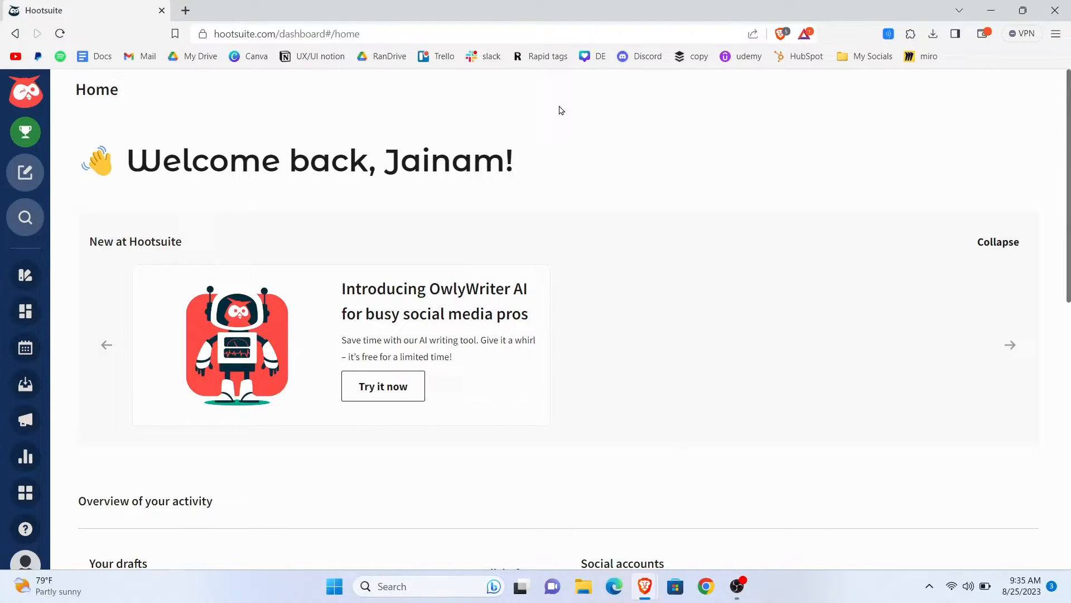
mouse_move(455, 342)
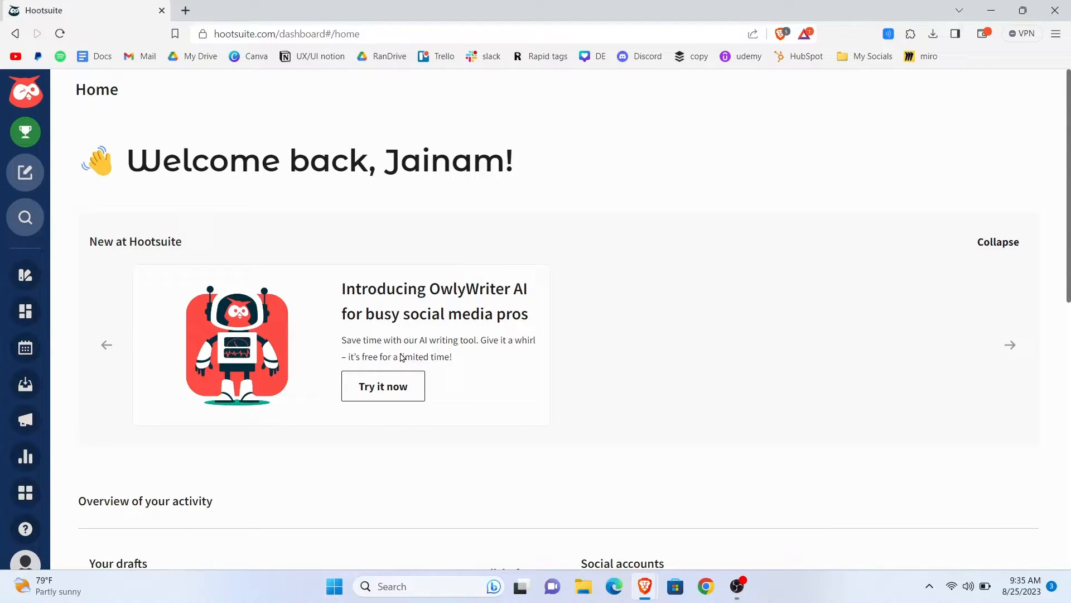
mouse_move(25, 312)
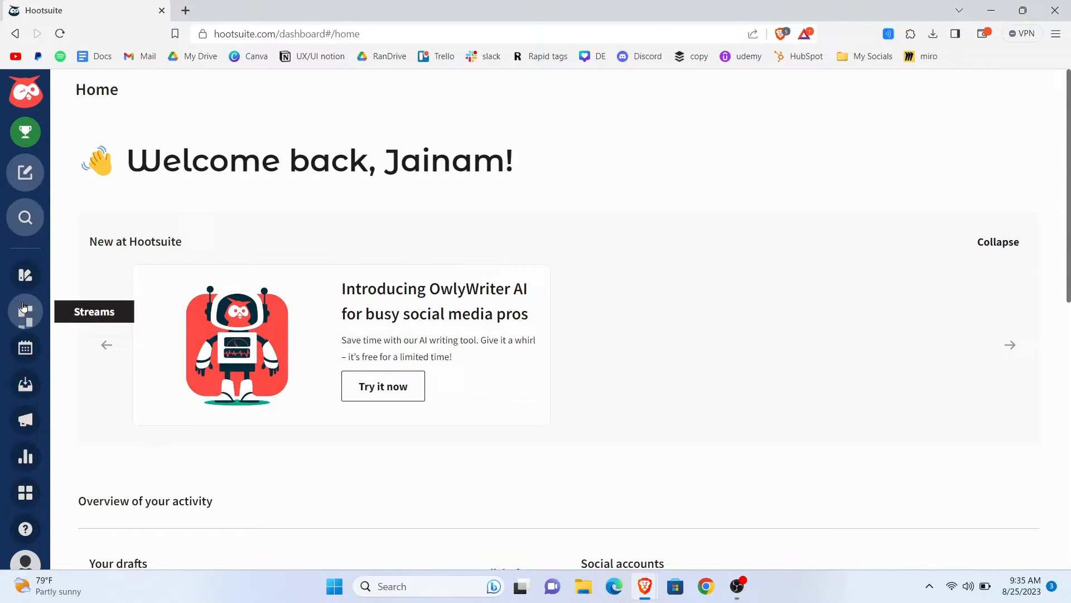
- From the Streams board, choose Delete on the 'New video is up' post's More options menu
click(25, 311)
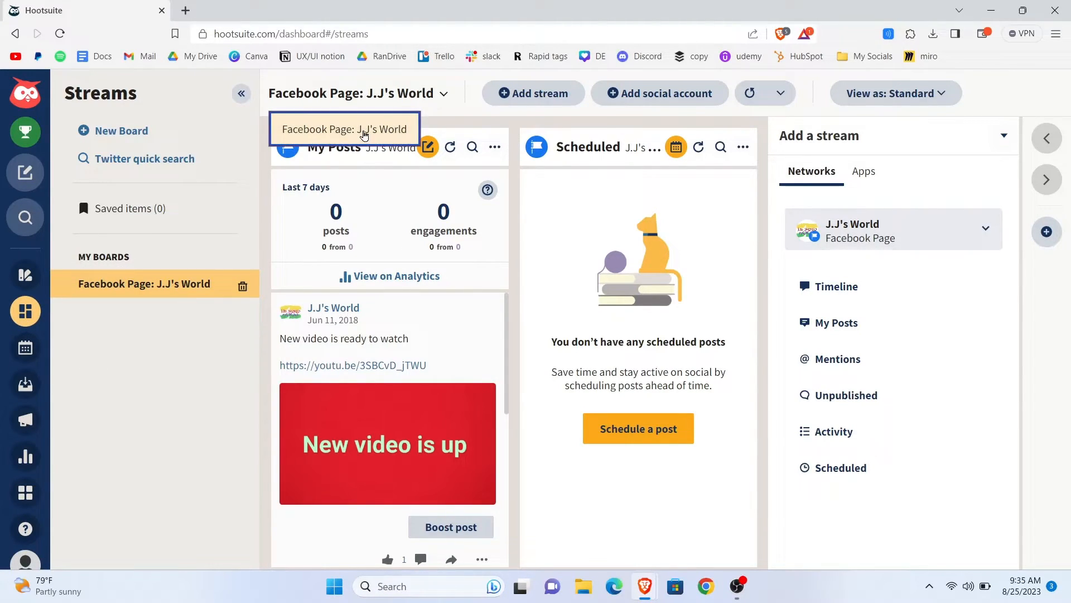
mouse_move(231, 307)
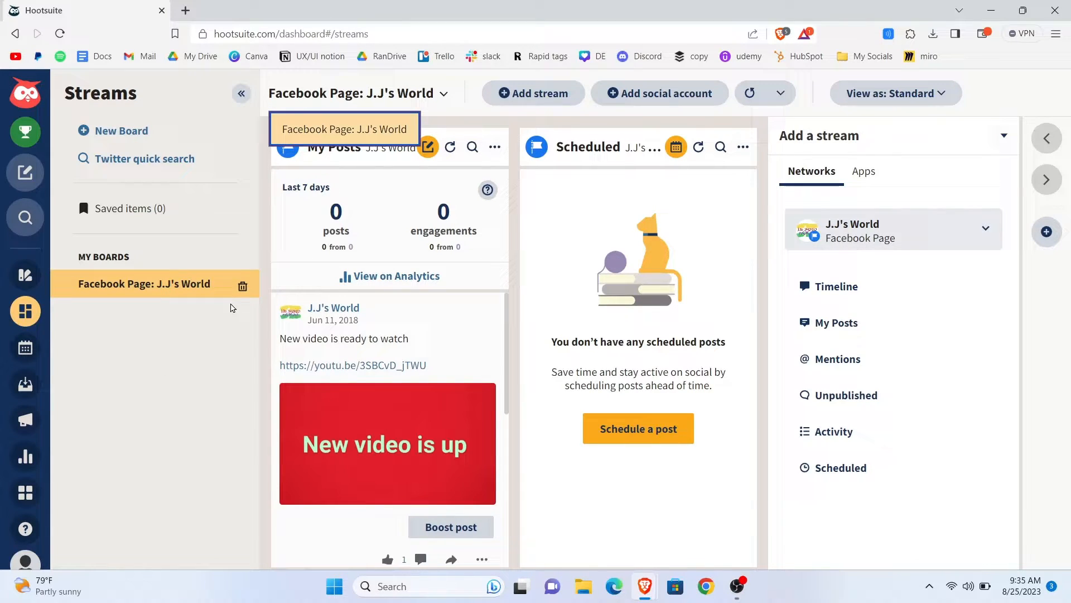
mouse_move(407, 103)
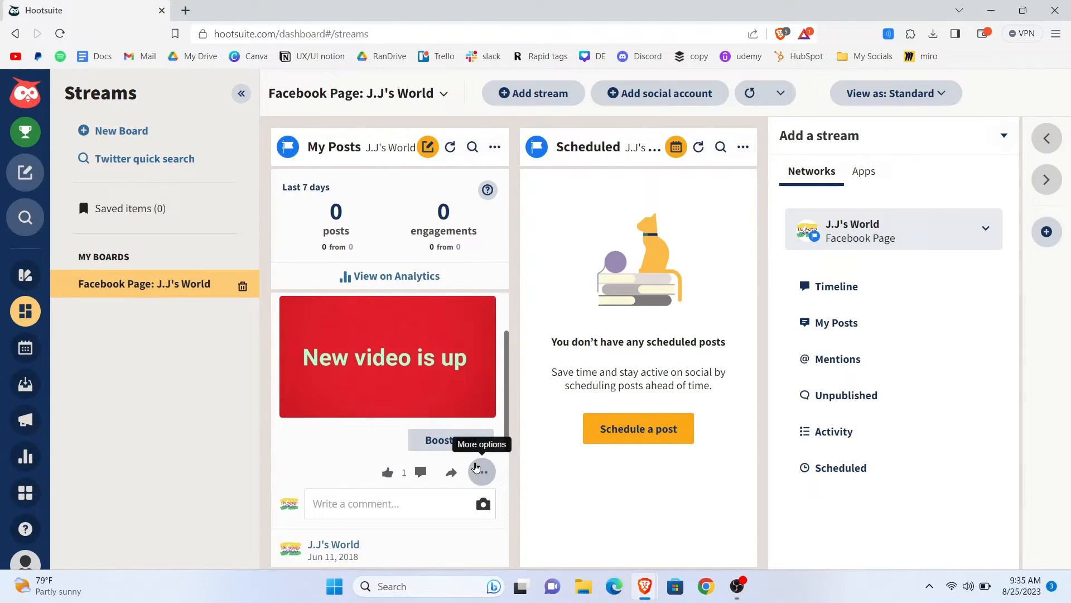
click(481, 471)
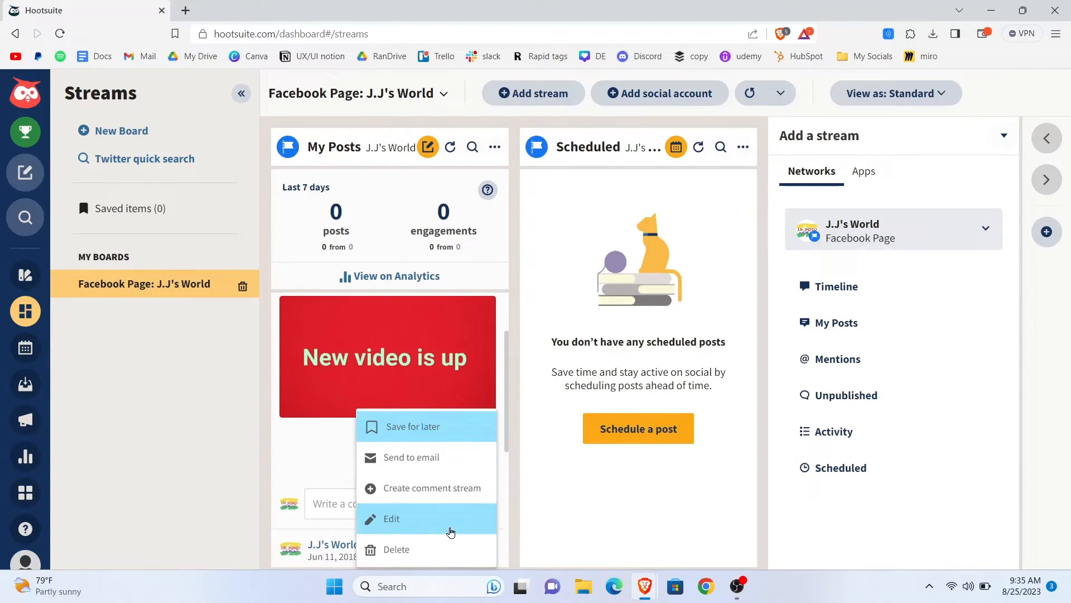
mouse_move(407, 554)
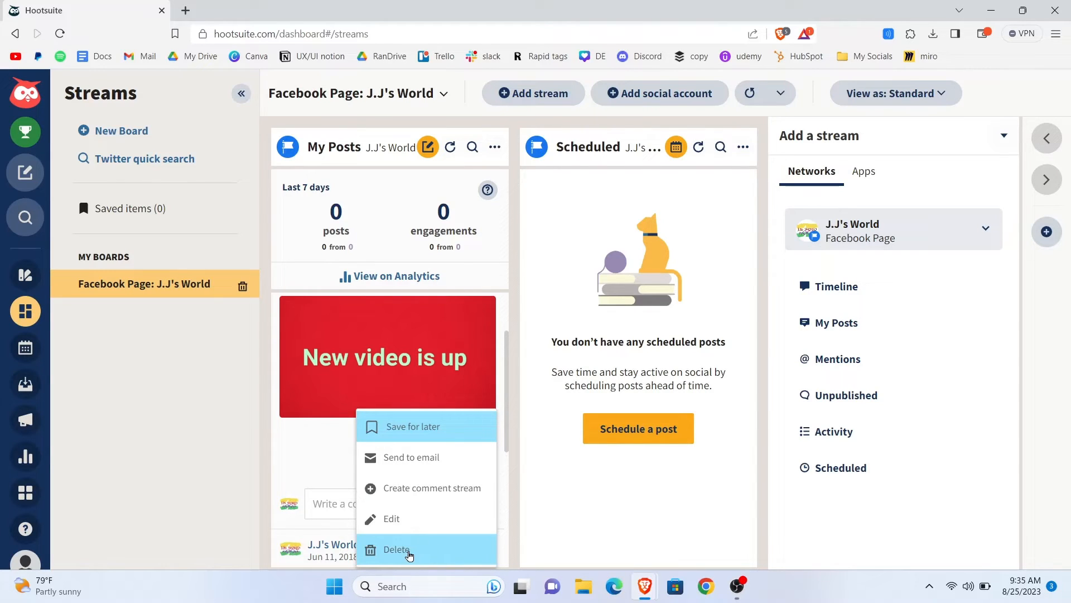
click(396, 549)
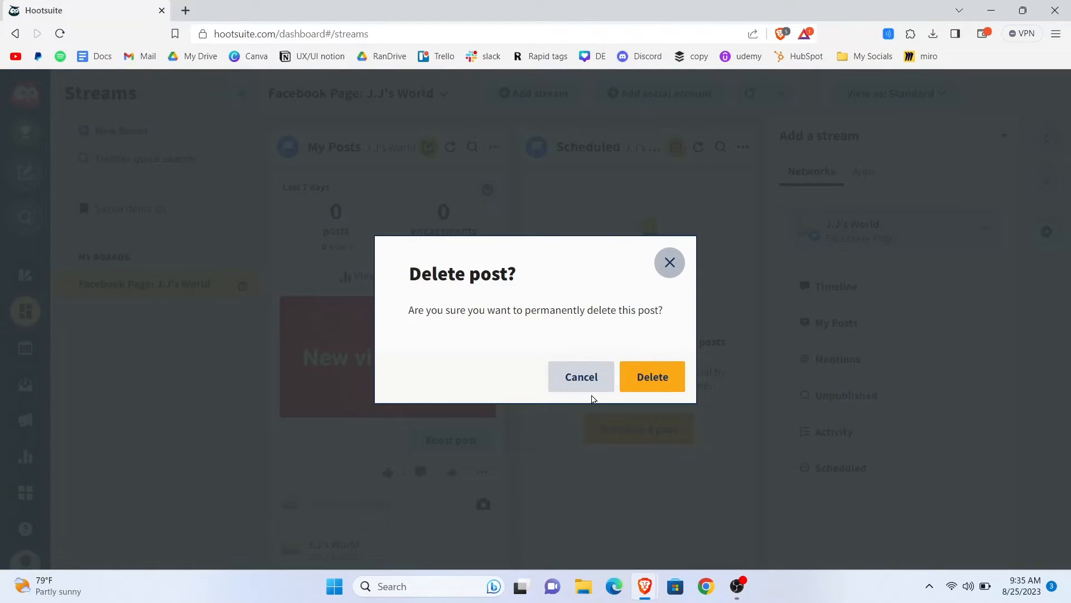
mouse_move(651, 377)
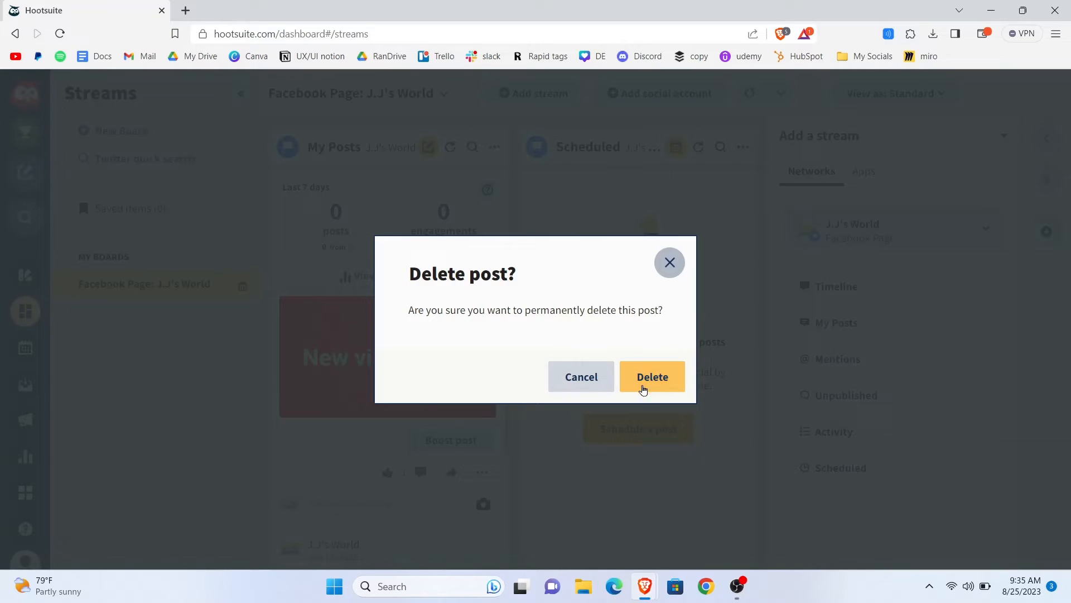
- Confirm Delete in the 'Delete post?' dialog for 'New video is up'
click(652, 377)
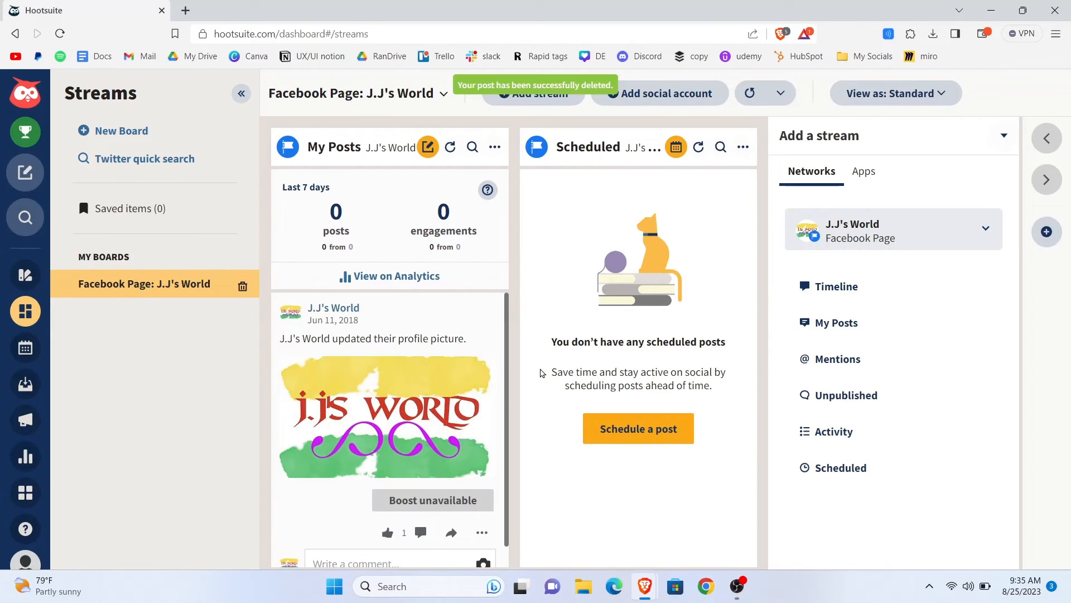
mouse_move(529, 244)
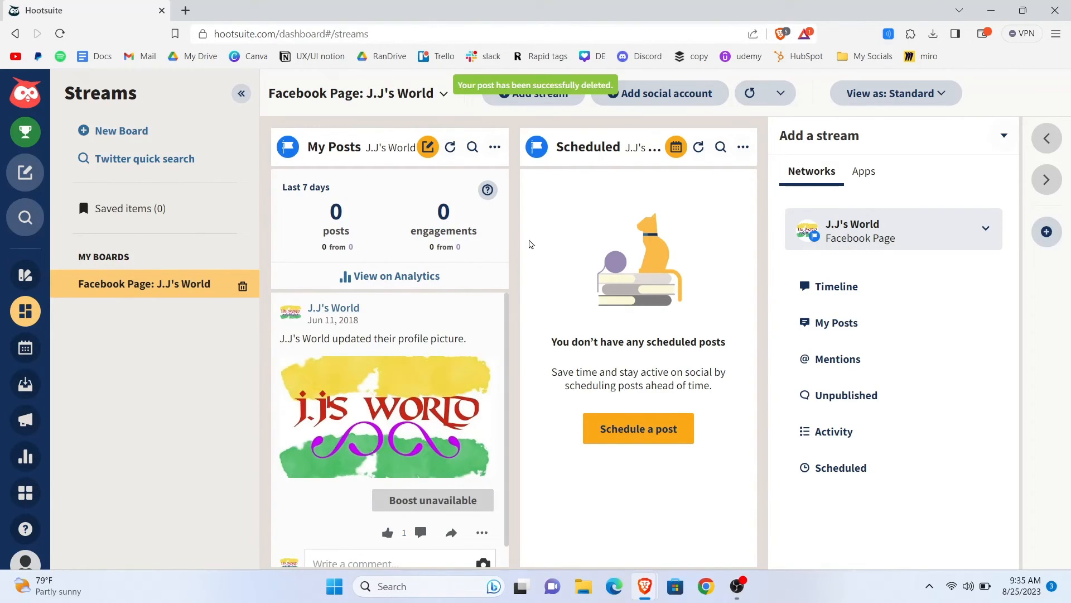